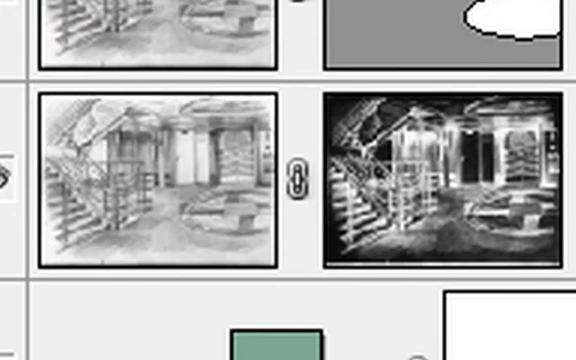
- Scroll through the Layers panel to reach the sketch layer and its mask thumbnail
scroll("down", 3)
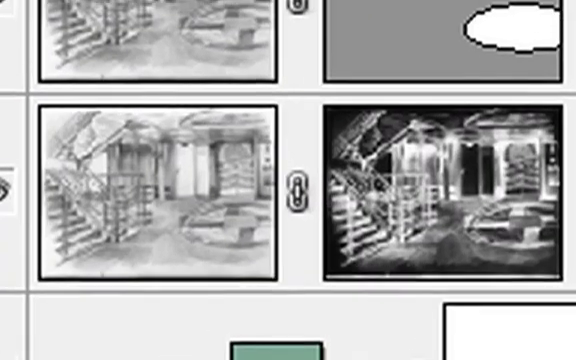
scroll("down", 3)
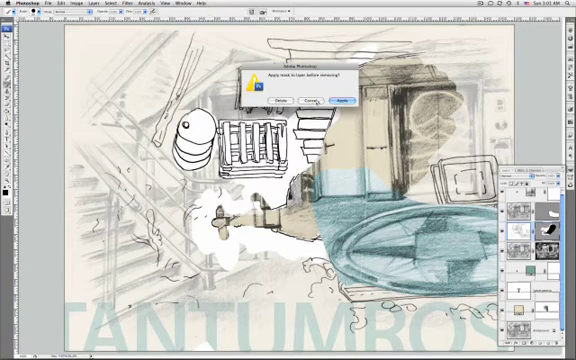
- Dismiss the first prompt, then choose Delete to remove the mask without applying it
left_click(346, 96)
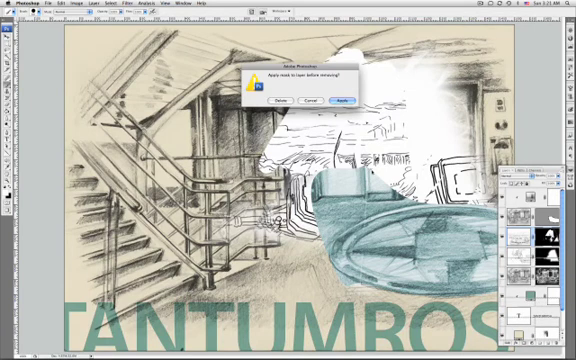
left_click(344, 100)
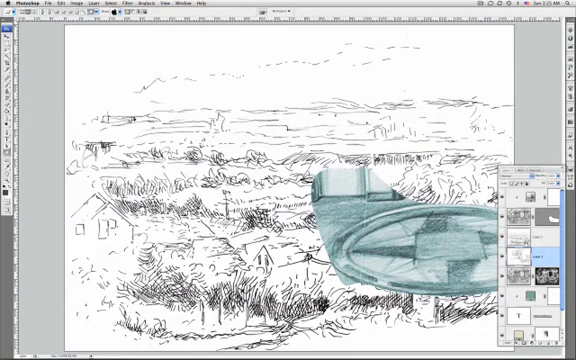
- Hide the landscape sketch layer and reveal the barrels-and-stairs sketch layer
left_click(104, 8)
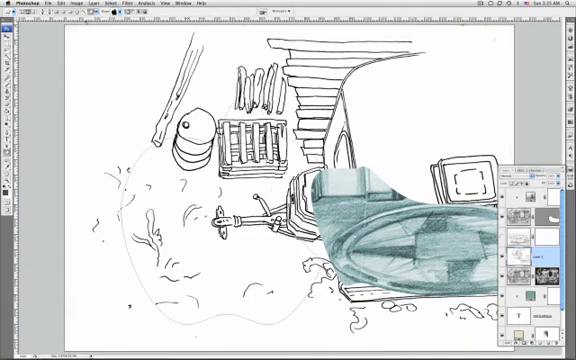
left_click(76, 8)
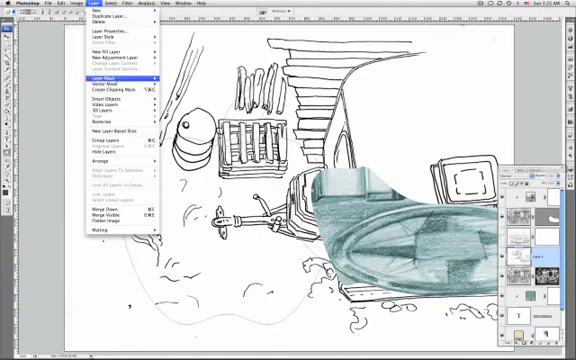
left_click(112, 76)
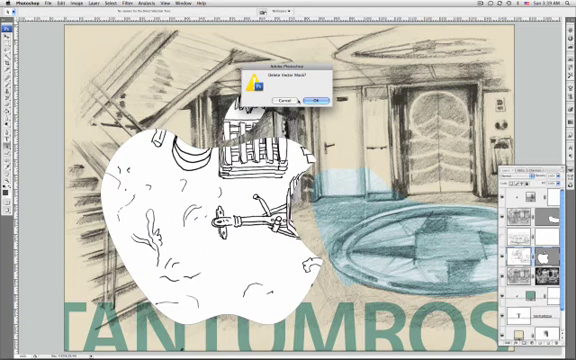
left_click(318, 100)
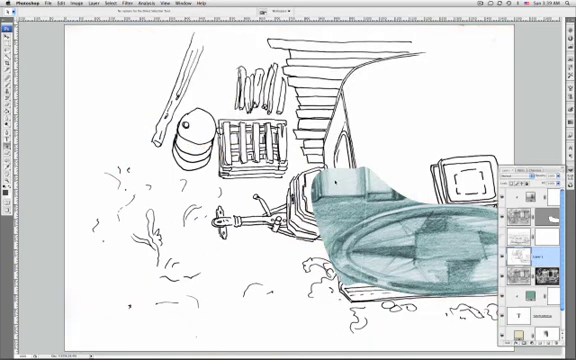